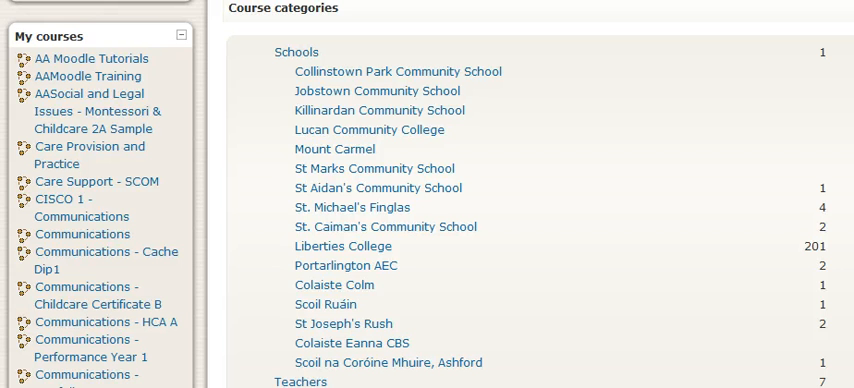
{"action": "mouse_move", "coordinate": [168, 180]}
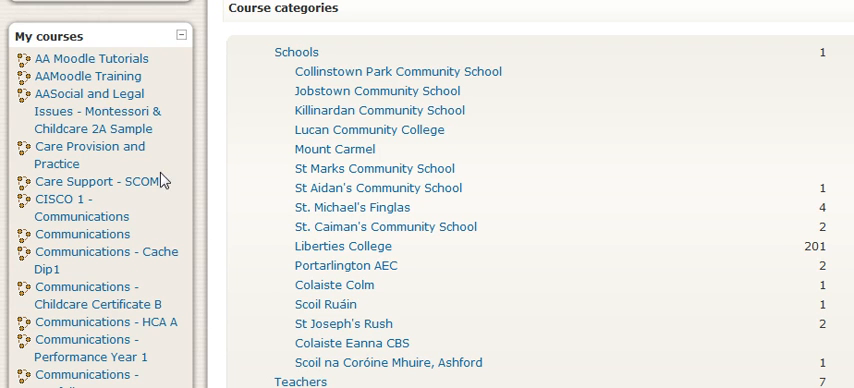
{"action": "mouse_move", "coordinate": [100, 52]}
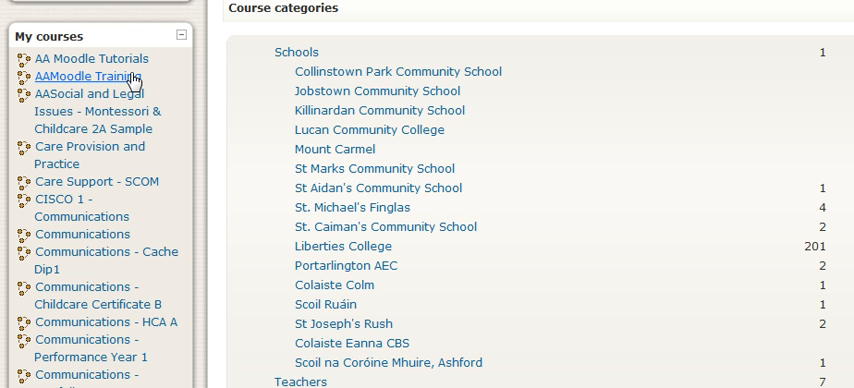
{"action": "mouse_move", "coordinate": [92, 58]}
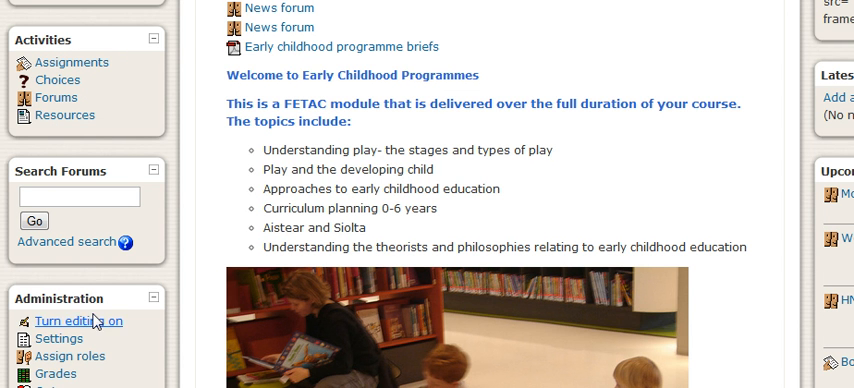
{"action": "mouse_move", "coordinate": [58, 338]}
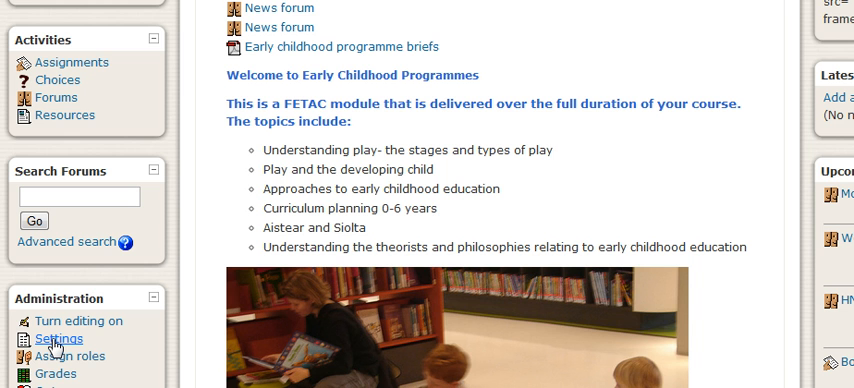
Change the course full name from 'AA Moodle Tutorials' to 'AA Moodle Tutorial' in the settings form
{"action": "left_click", "coordinate": [58, 338]}
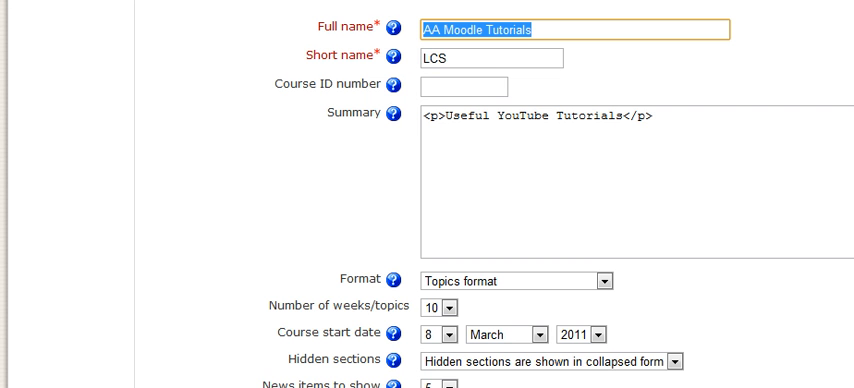
{"action": "mouse_move", "coordinate": [360, 230]}
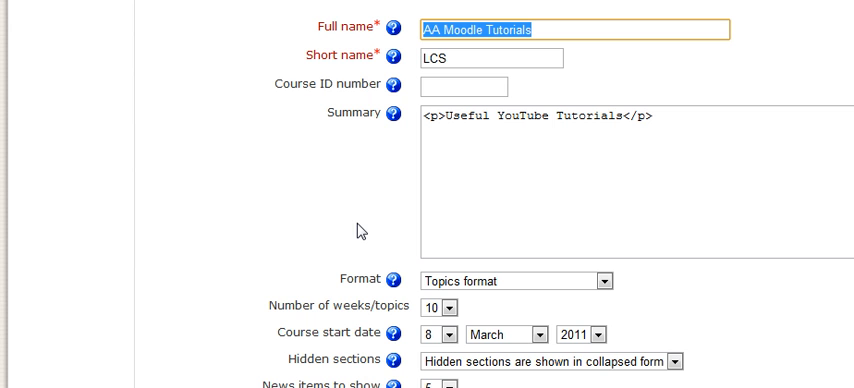
{"action": "mouse_move", "coordinate": [360, 40]}
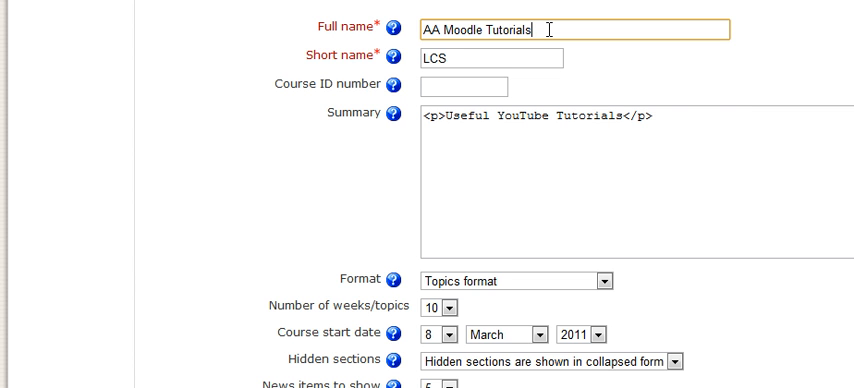
{"action": "key", "text": "Backspace"}
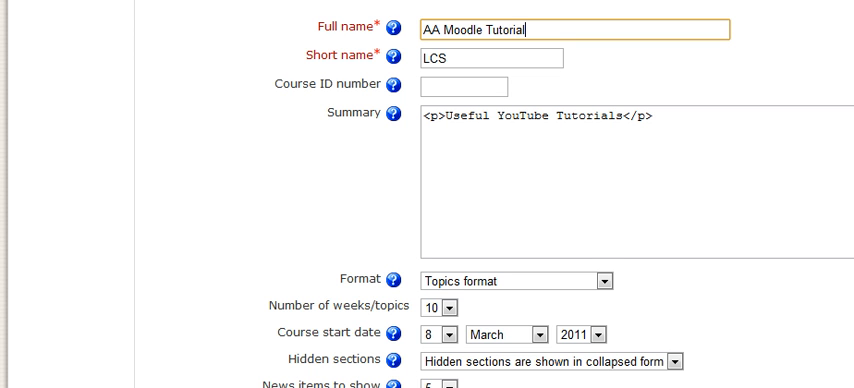
{"action": "scroll", "scroll_direction": "down", "scroll_amount": 3}
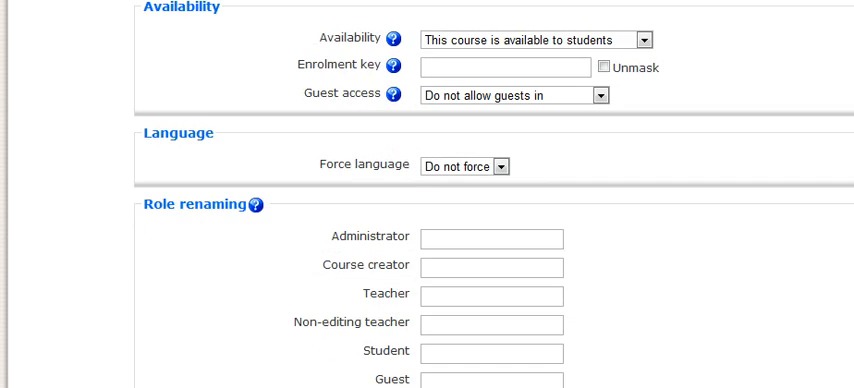
{"action": "scroll", "scroll_direction": "down", "scroll_amount": 3}
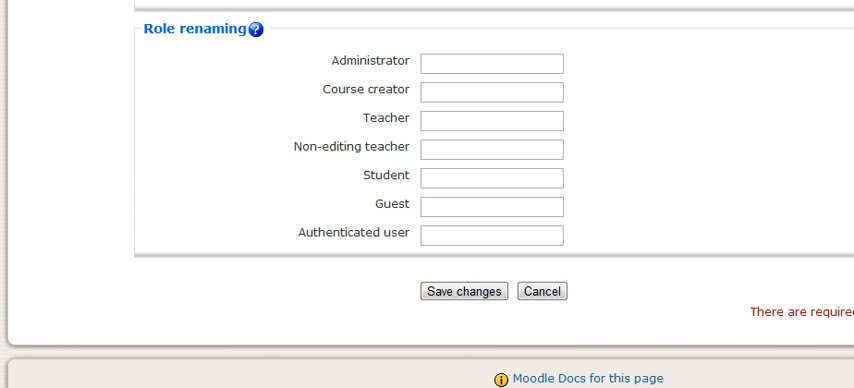
{"action": "scroll", "scroll_direction": "up", "scroll_amount": 3}
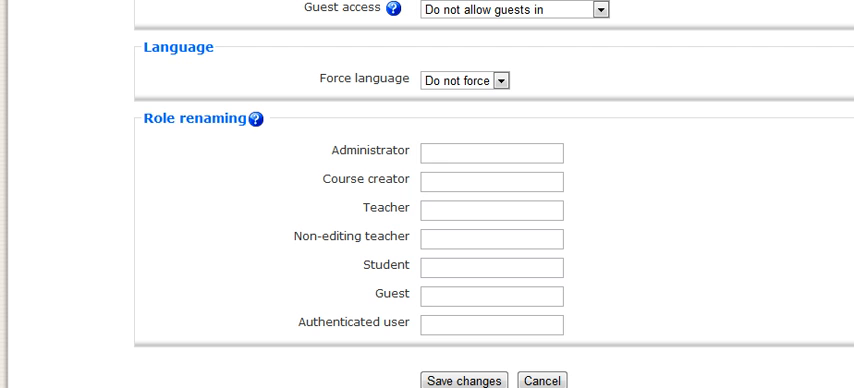
{"action": "scroll", "scroll_direction": "up", "scroll_amount": 3}
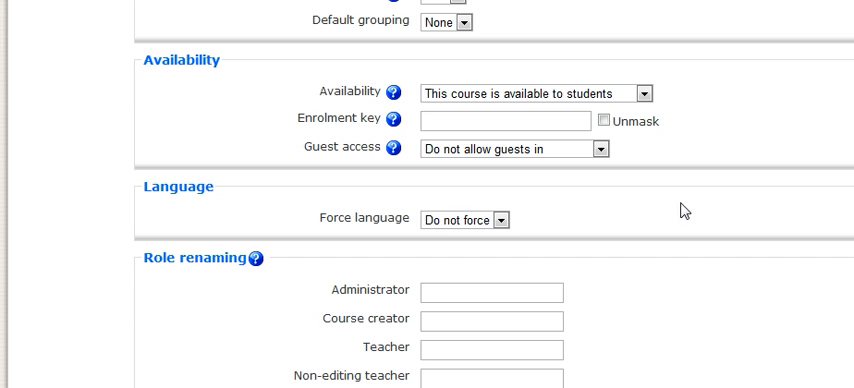
Enter an enrolment key for the course in the availability settings
{"action": "left_click", "coordinate": [504, 120]}
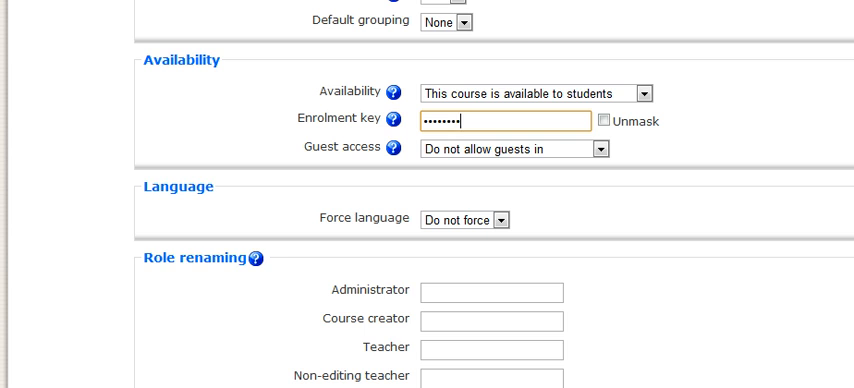
{"action": "scroll", "scroll_direction": "up", "scroll_amount": 3}
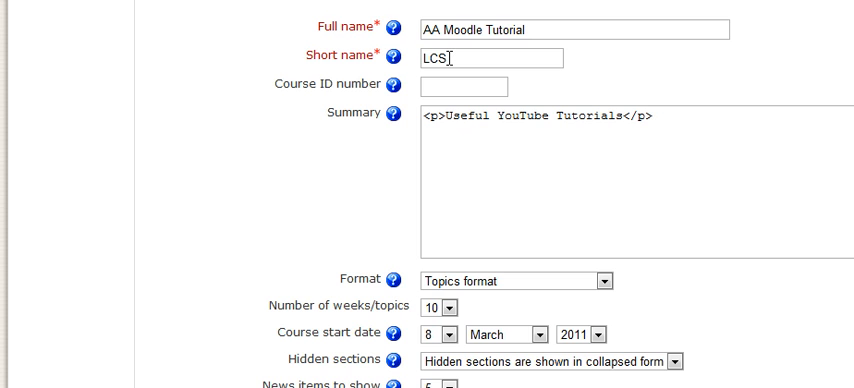
{"action": "mouse_move", "coordinate": [224, 246]}
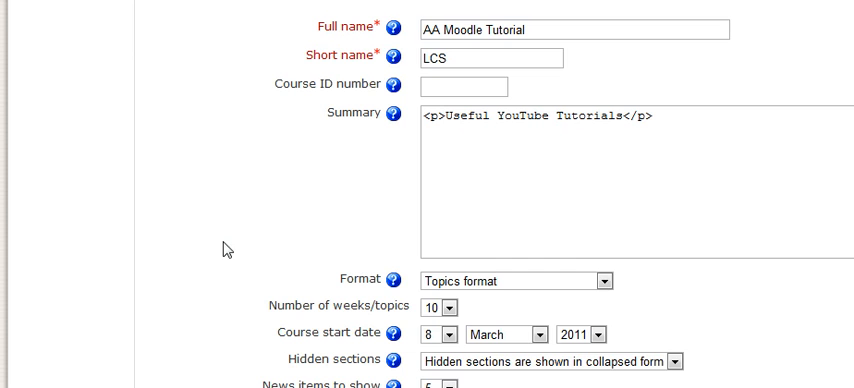